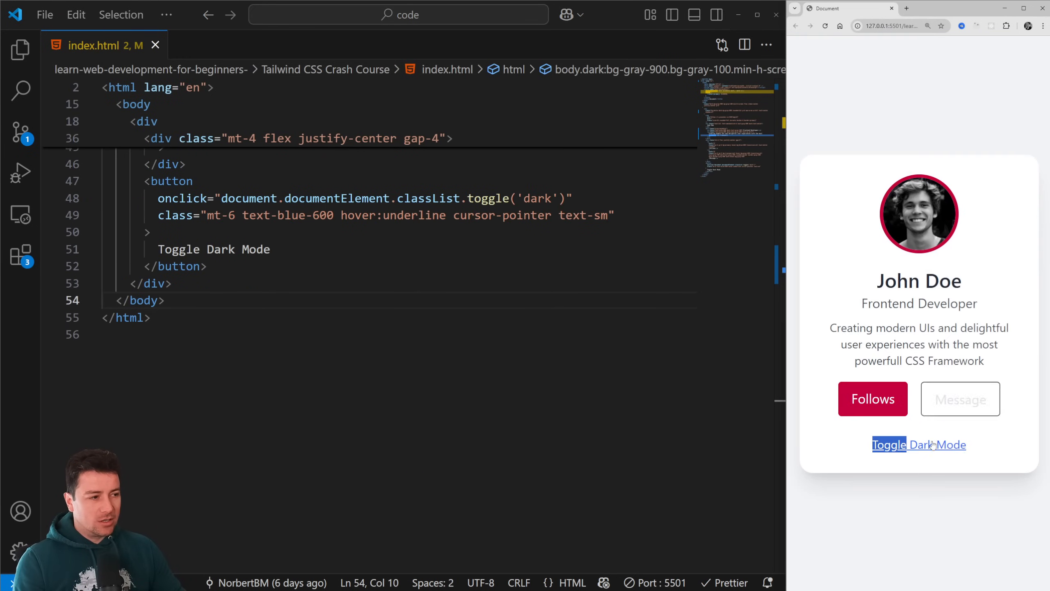
pyautogui.moveTo(993, 311)
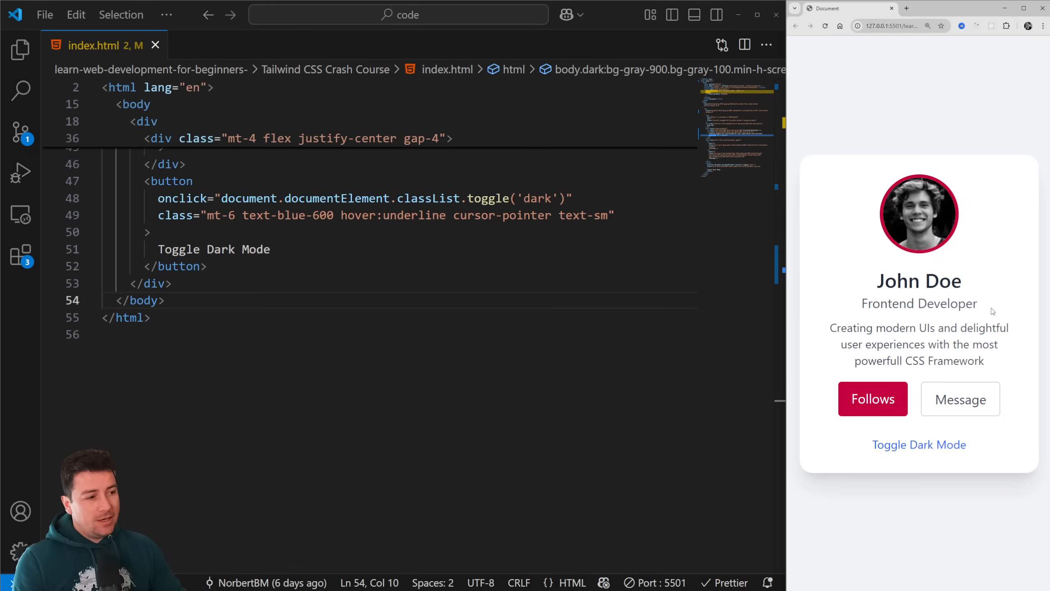
# Review the style block, toggling a comment and checking --color-primary and the custom dark variant.
pyautogui.scroll(3)
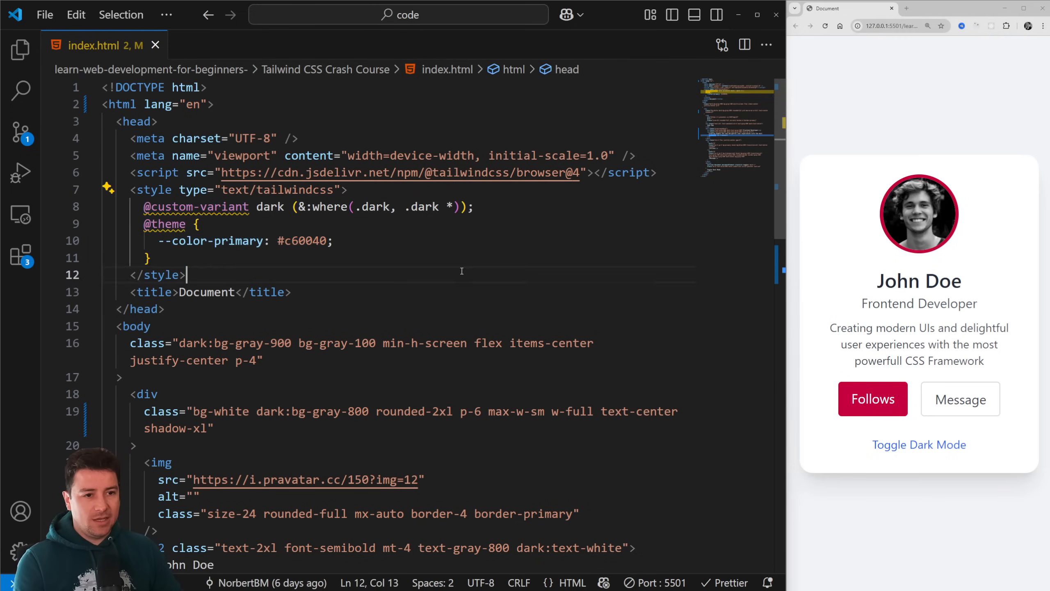
pyautogui.moveTo(153, 190)
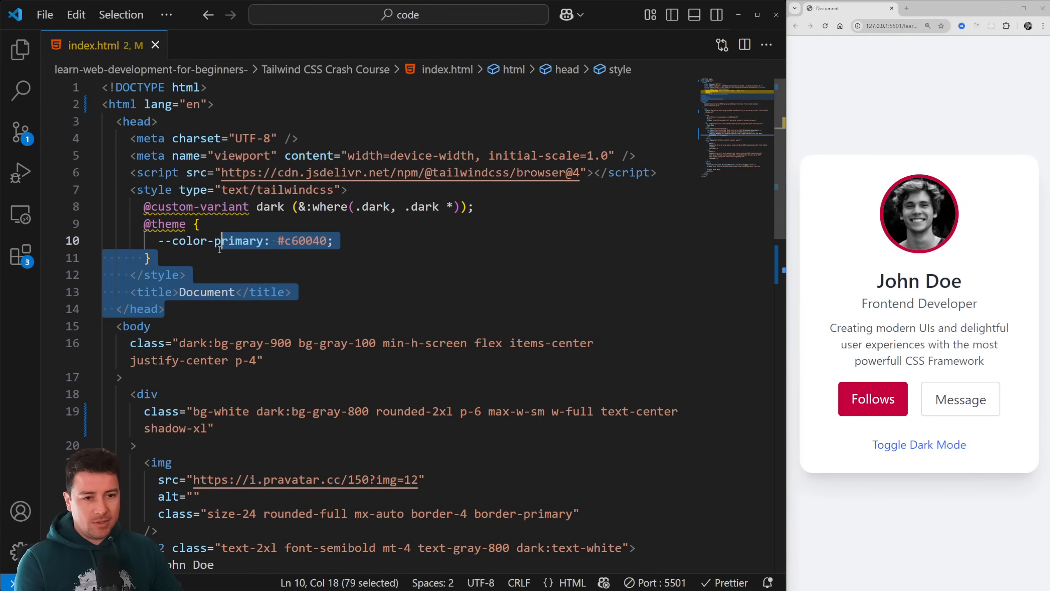
pyautogui.press('Ctrl+/')
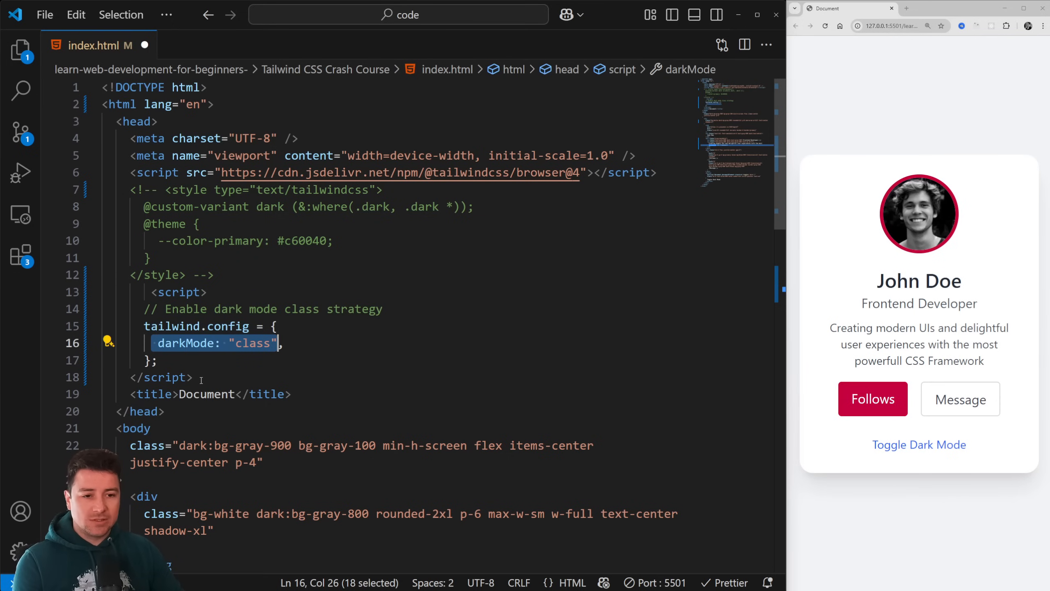
pyautogui.click(214, 377)
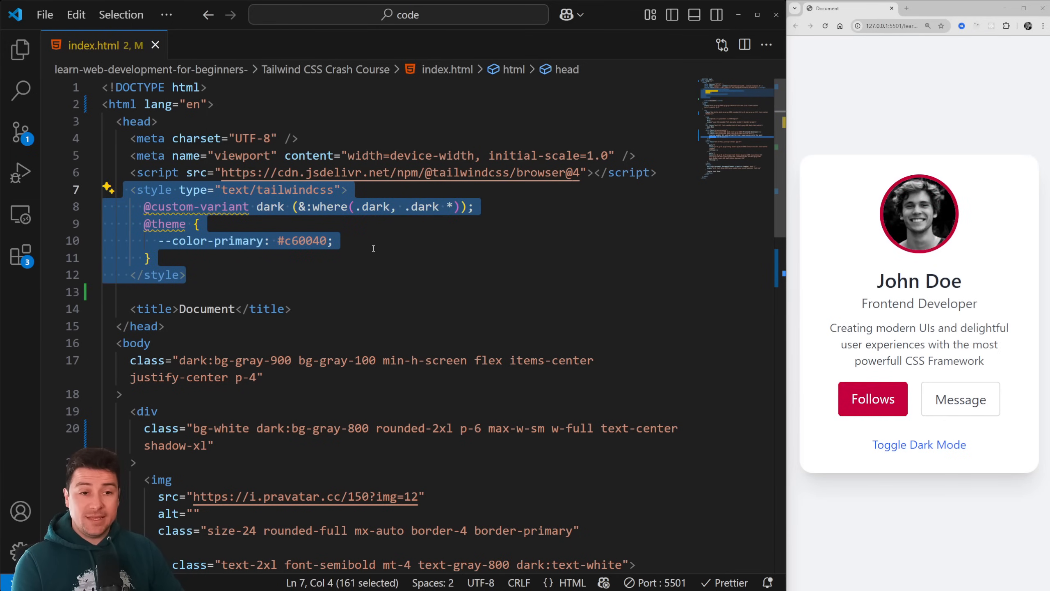
pyautogui.click(344, 258)
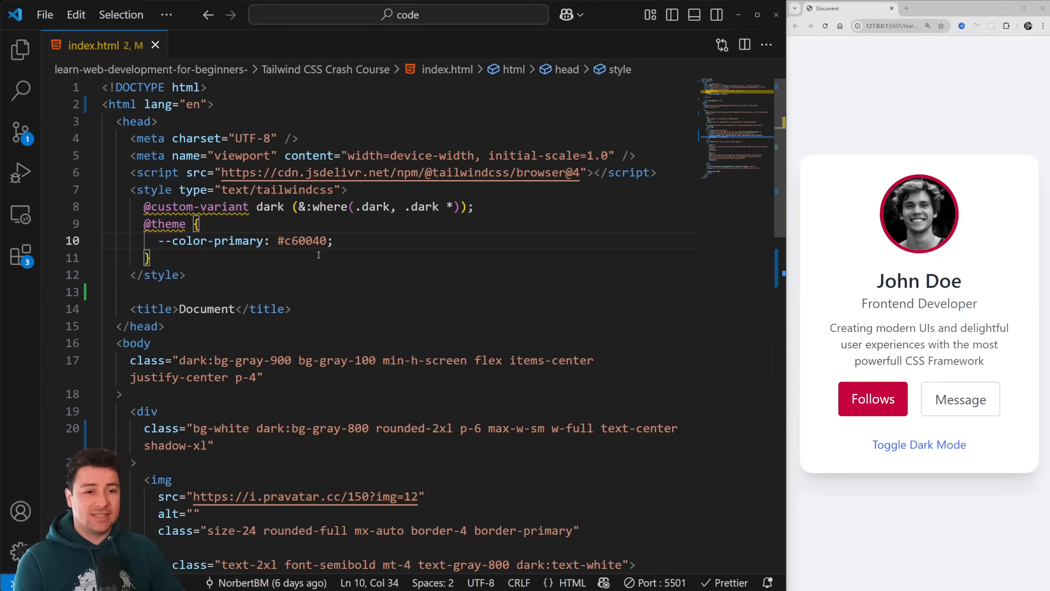
pyautogui.click(391, 291)
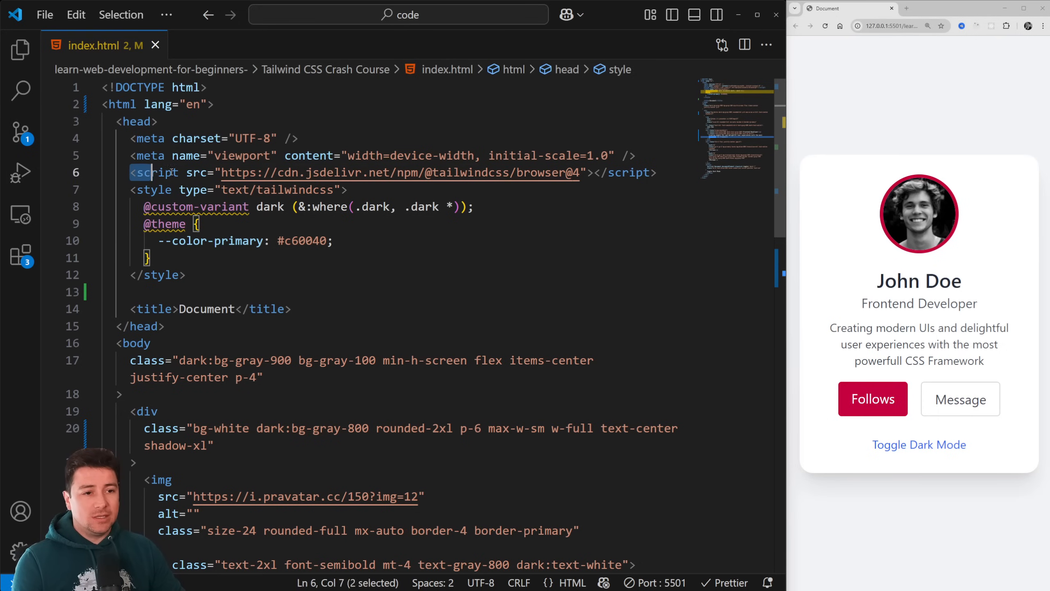
pyautogui.click(214, 241)
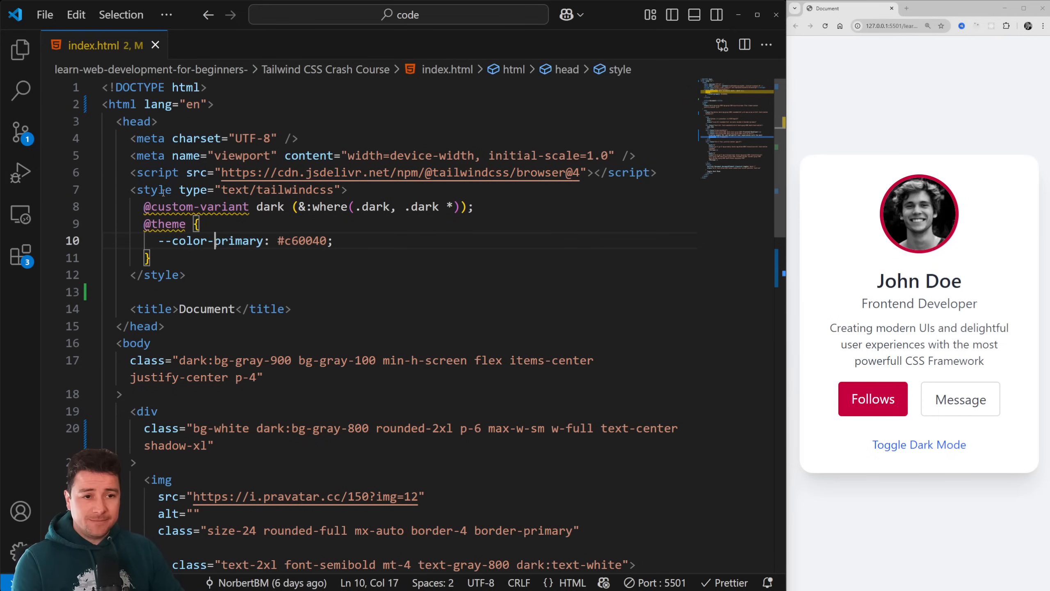
pyautogui.doubleClick(296, 190)
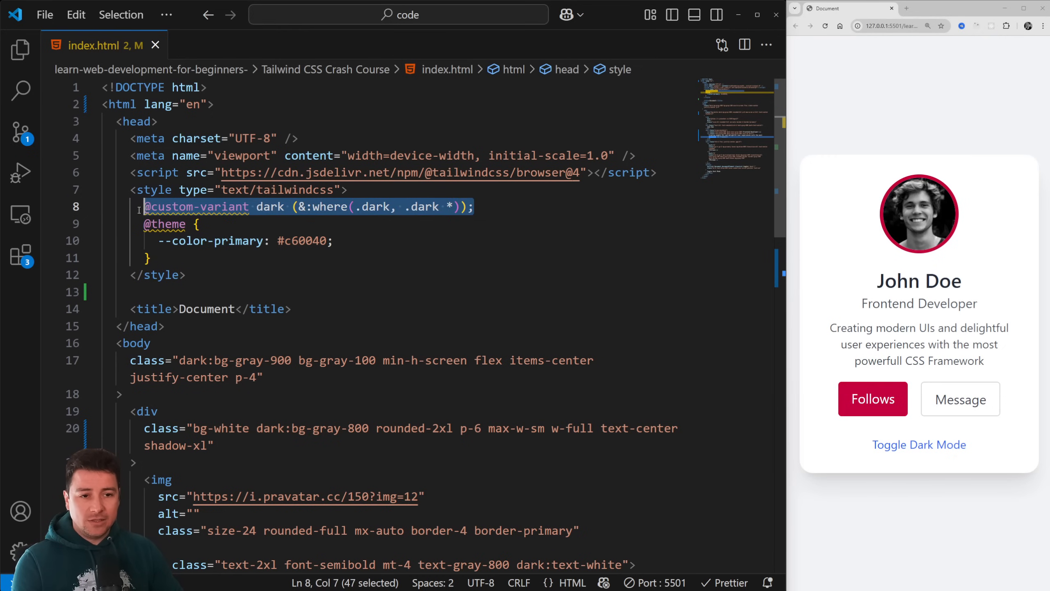
pyautogui.click(196, 223)
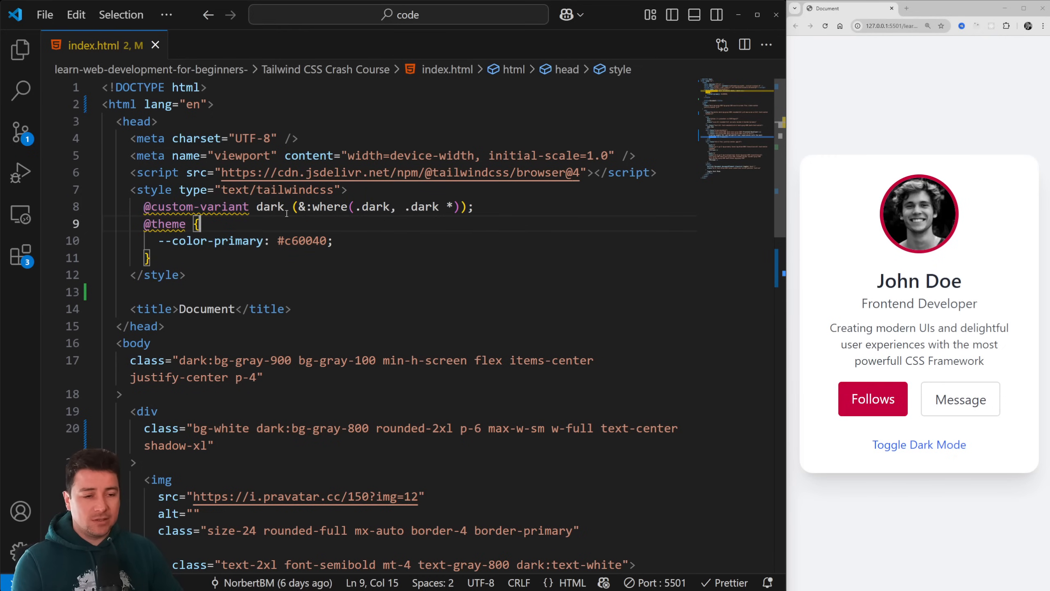
pyautogui.click(516, 258)
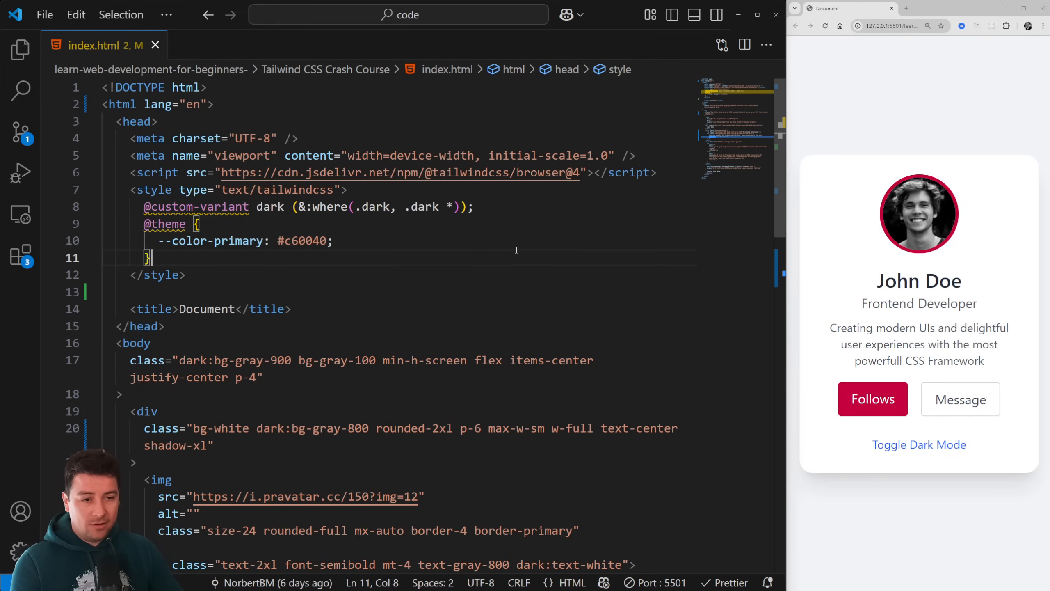
# Toggle the card preview to dark mode and back to compare its appearance.
pyautogui.click(918, 444)
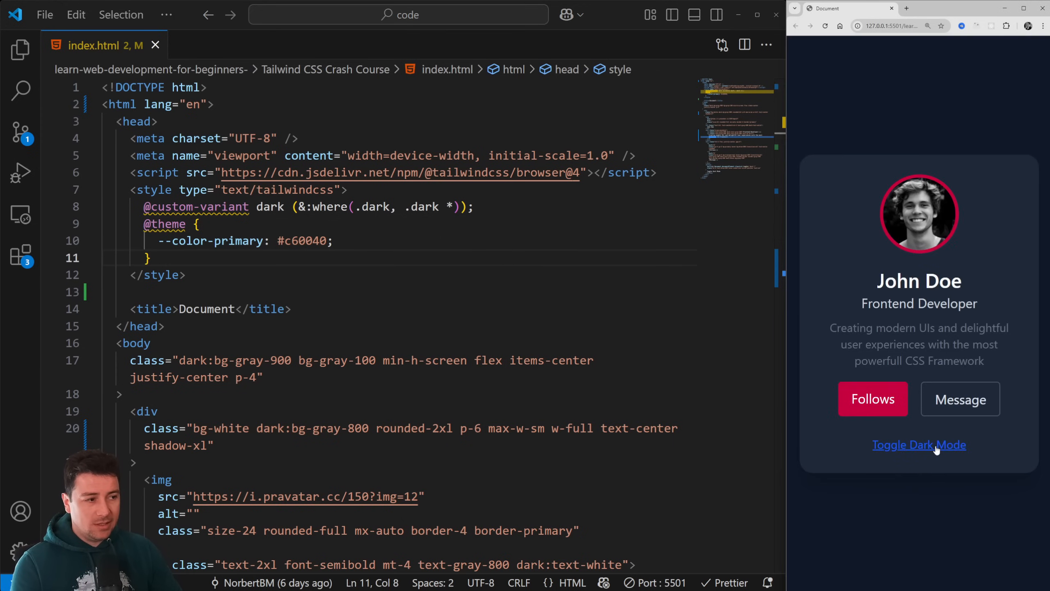
pyautogui.click(379, 291)
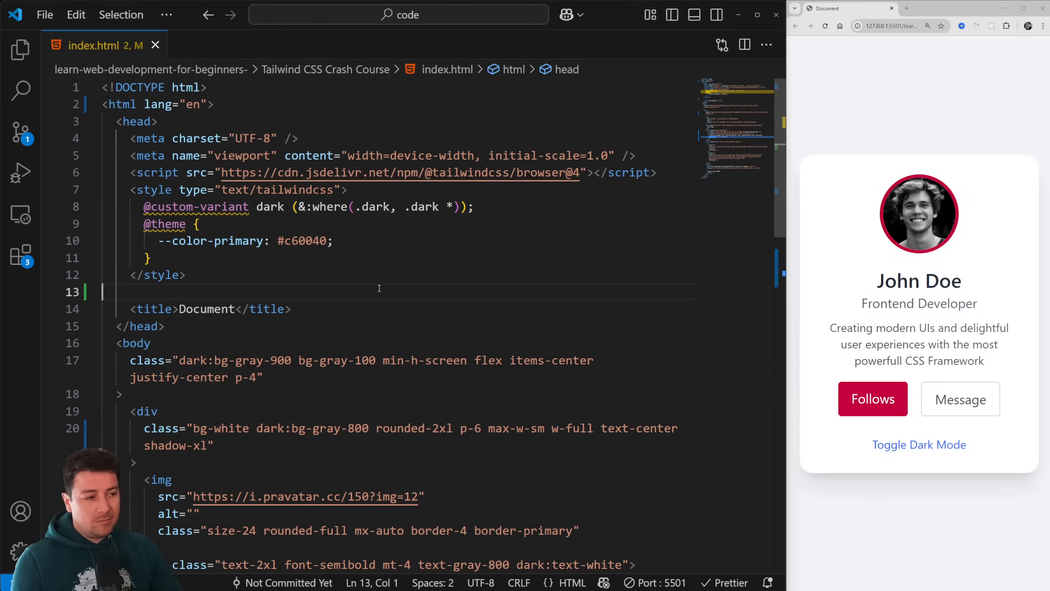
pyautogui.scroll(-3)
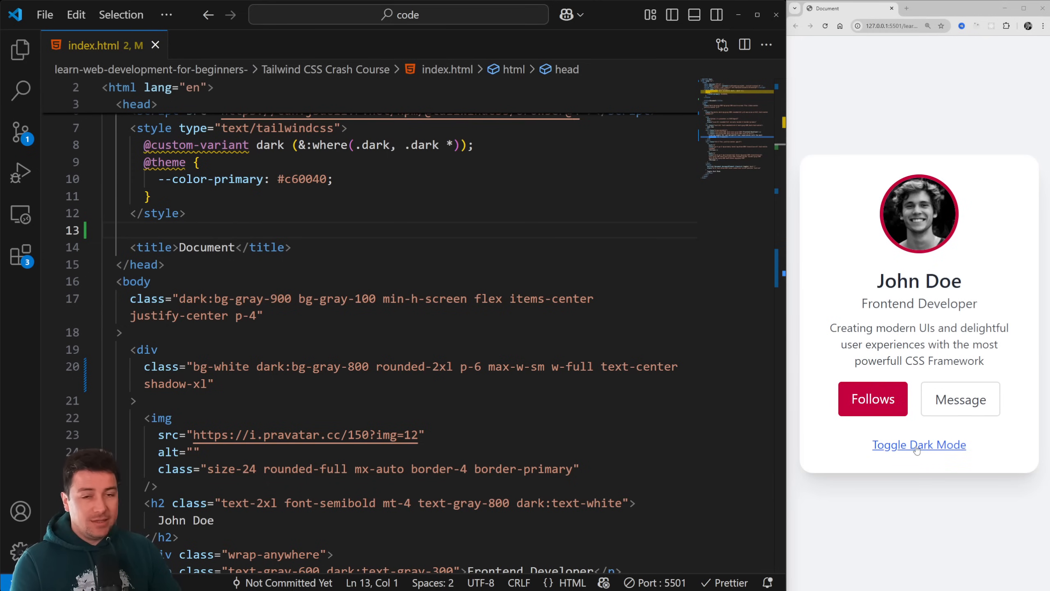
pyautogui.click(918, 444)
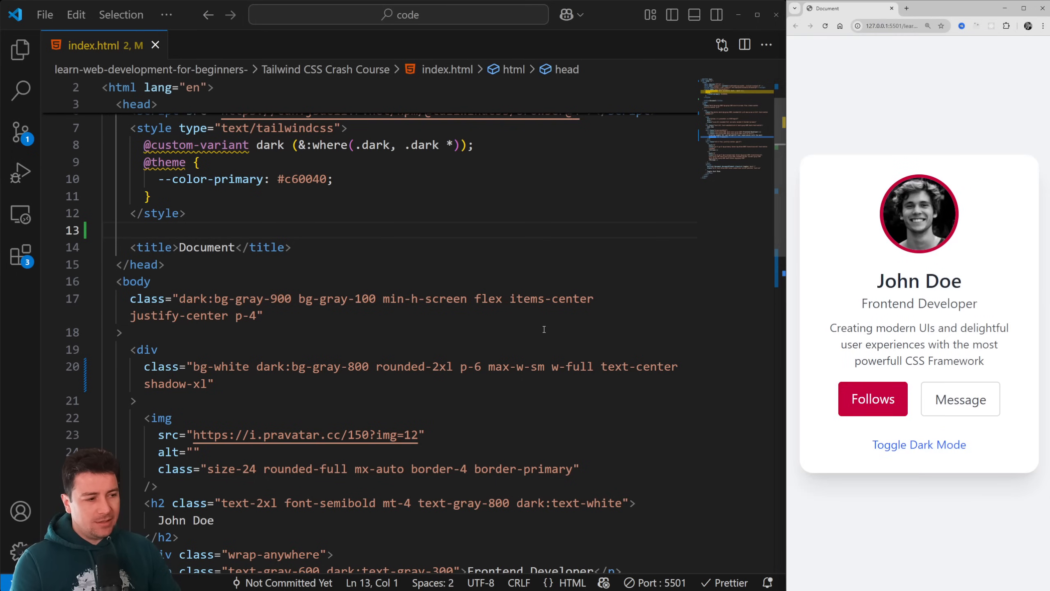
pyautogui.moveTo(491, 333)
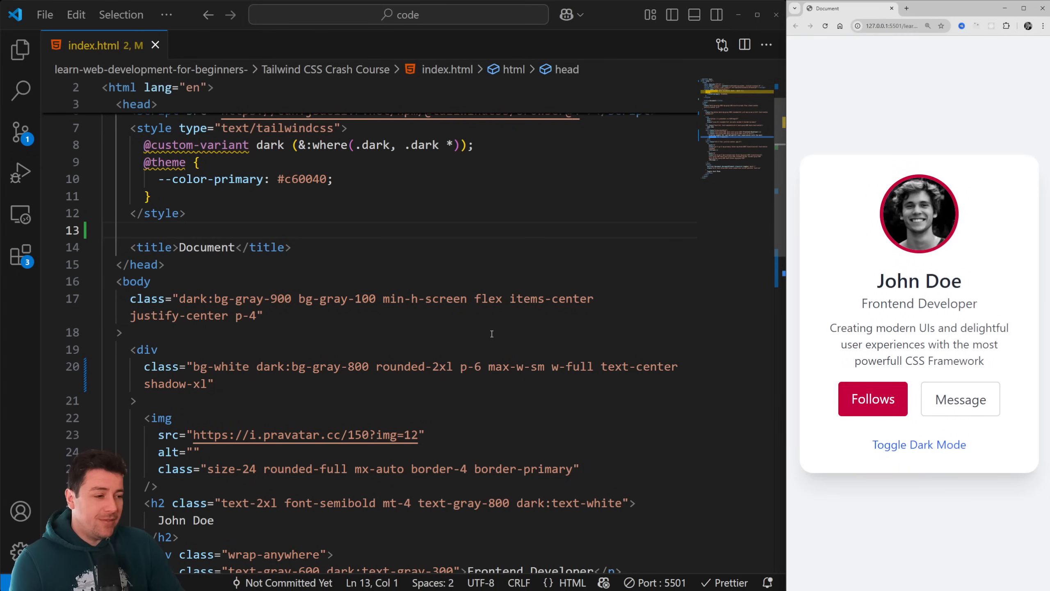
pyautogui.moveTo(439, 384)
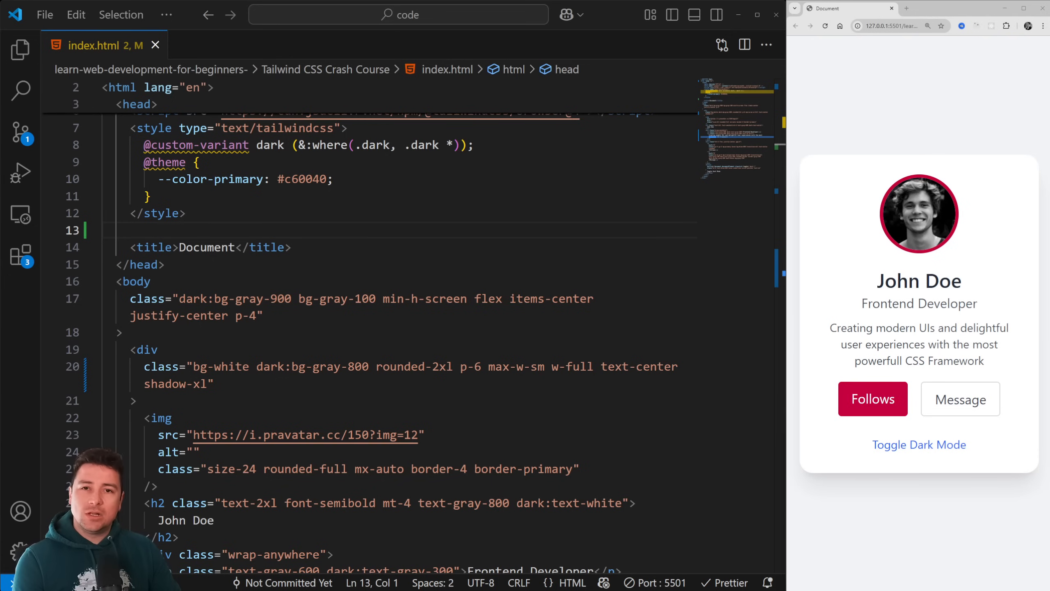
# Replace the card div's shadow-xl class with drop-shadow-xl.
pyautogui.click(524, 367)
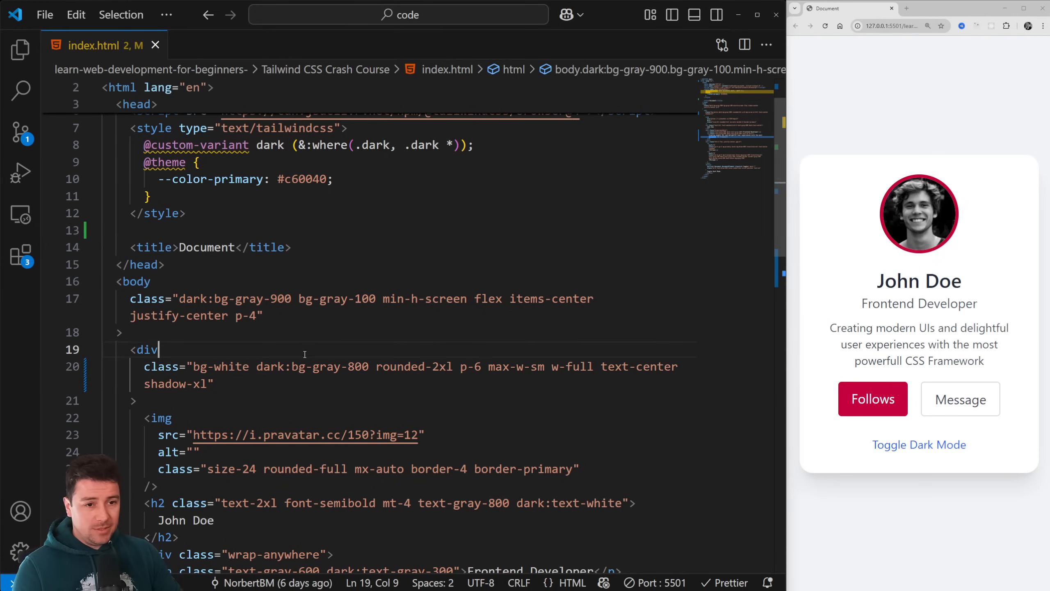
pyautogui.scroll(-3)
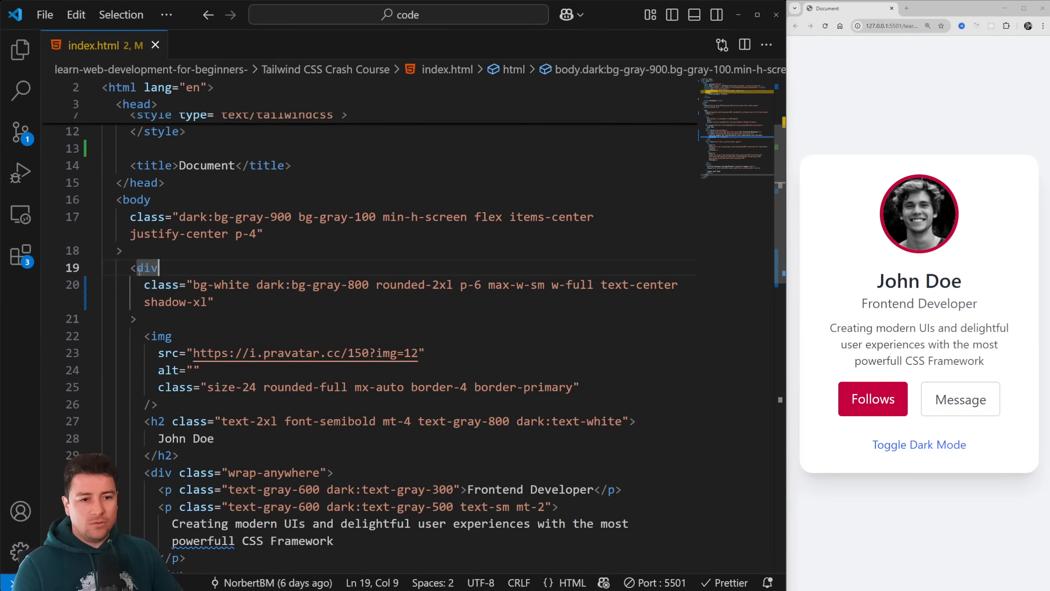
pyautogui.click(198, 302)
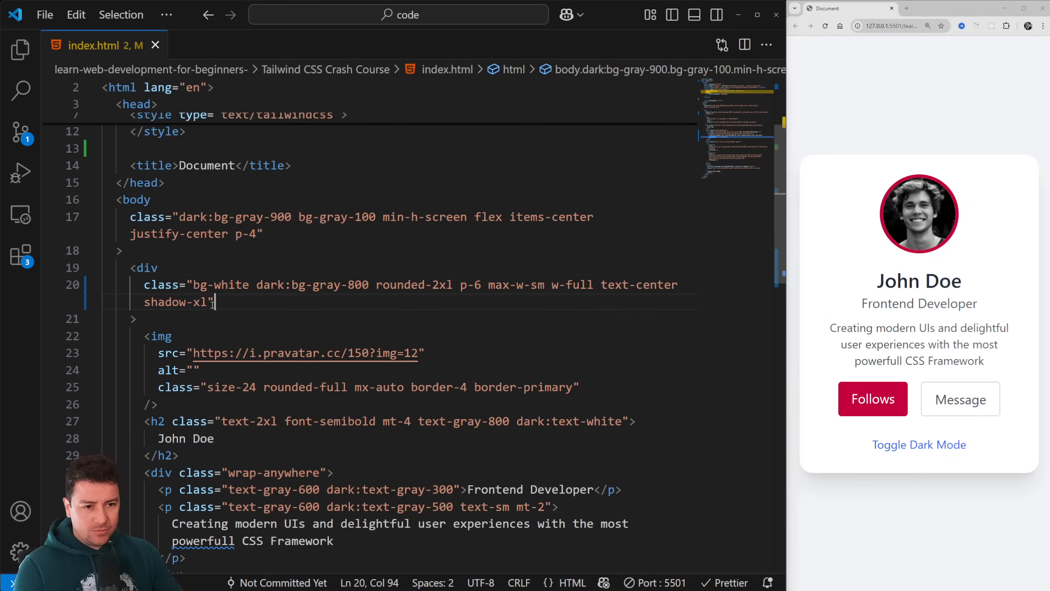
pyautogui.press('Backspace')
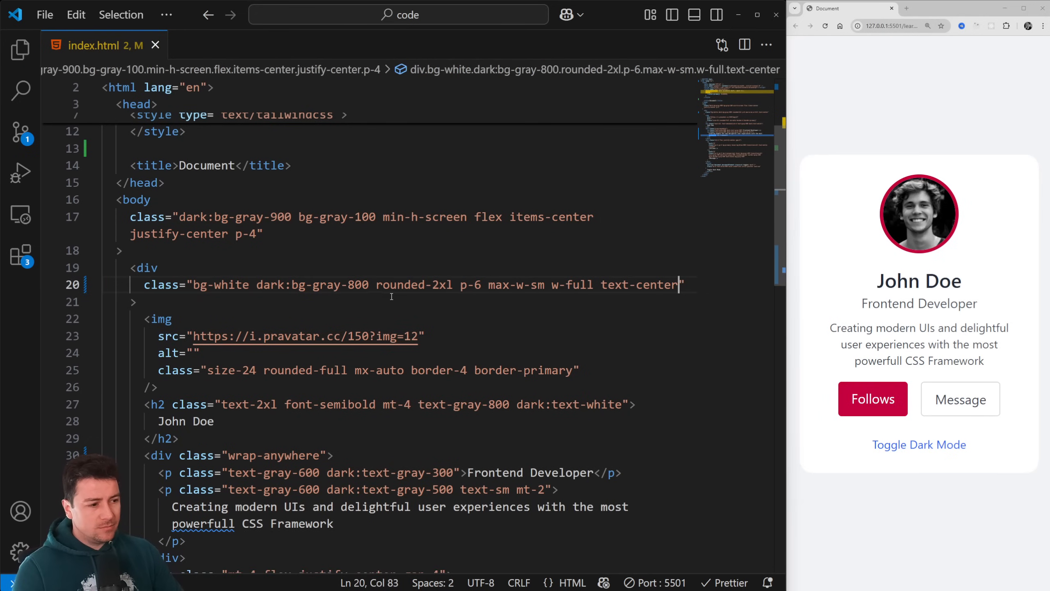
pyautogui.write('drop-shad')
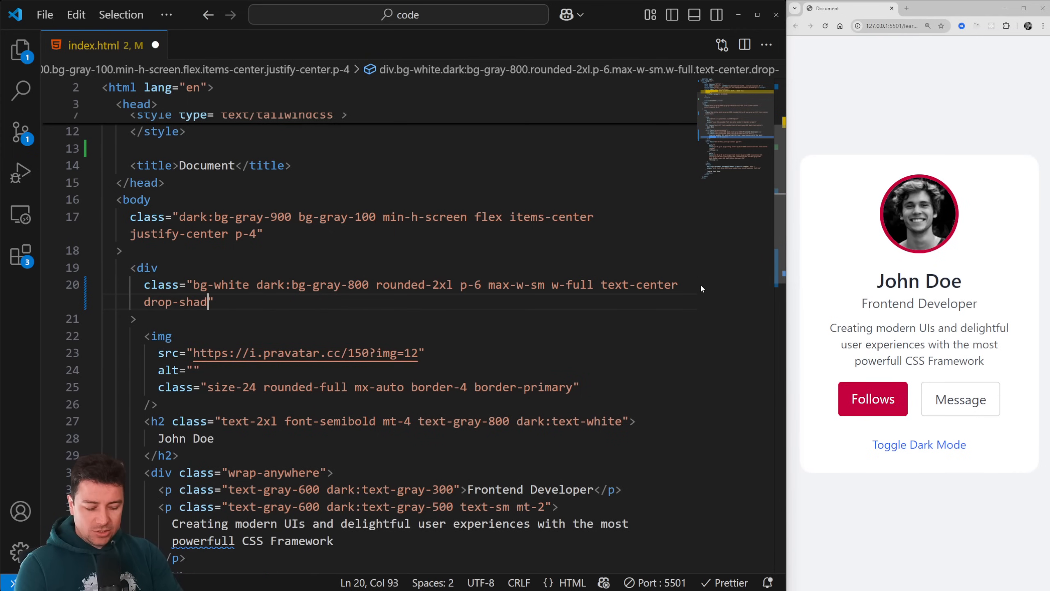
pyautogui.write('ow-xl')
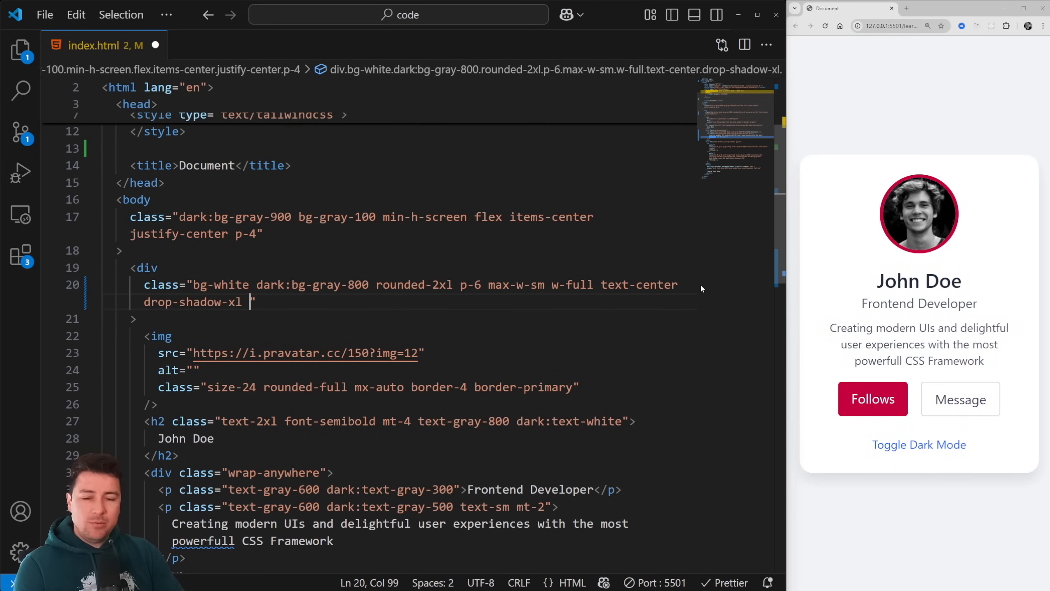
# Add drop-shadow-red-500/30 to the card div and view it in light mode.
pyautogui.write('drop-shadow-red')
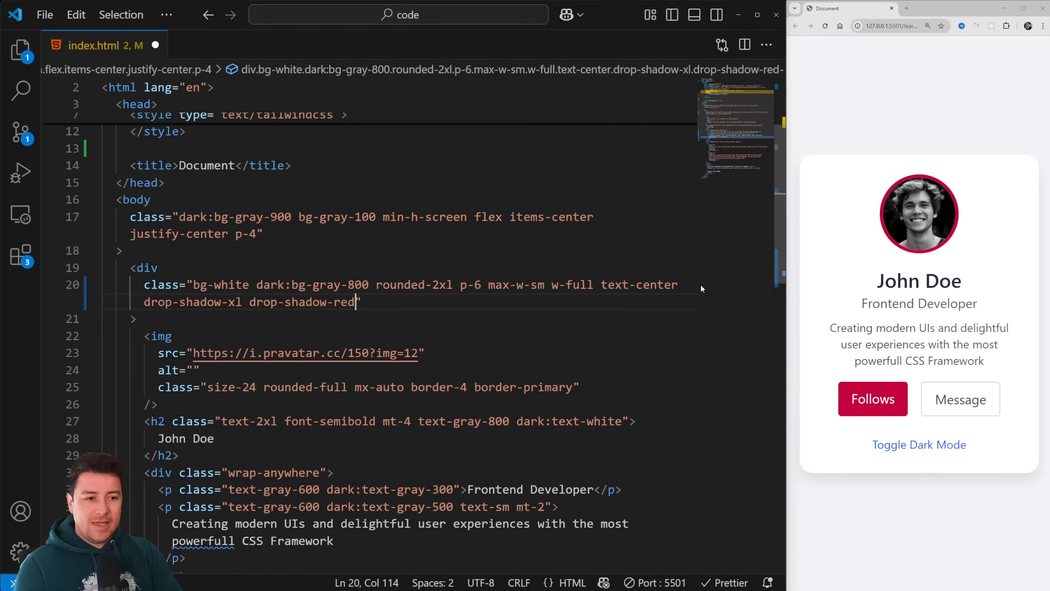
pyautogui.write('"')
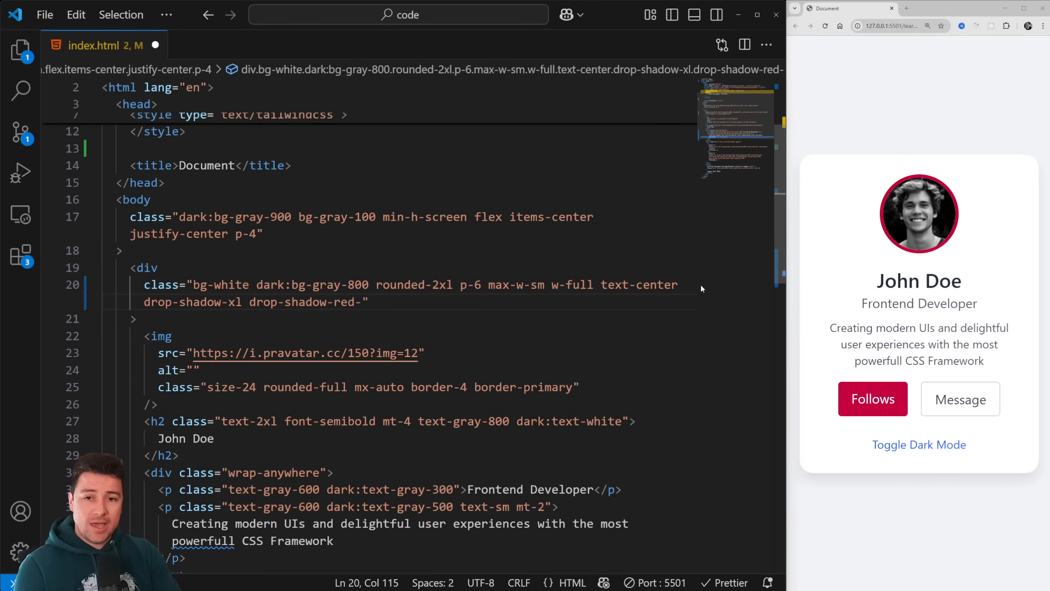
pyautogui.write('500')
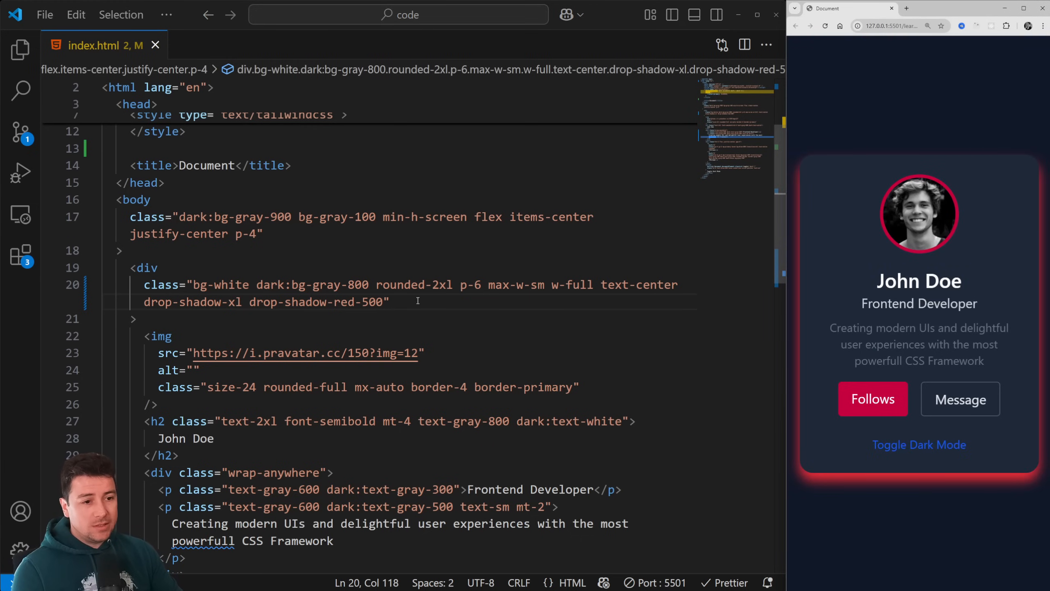
pyautogui.write('/')
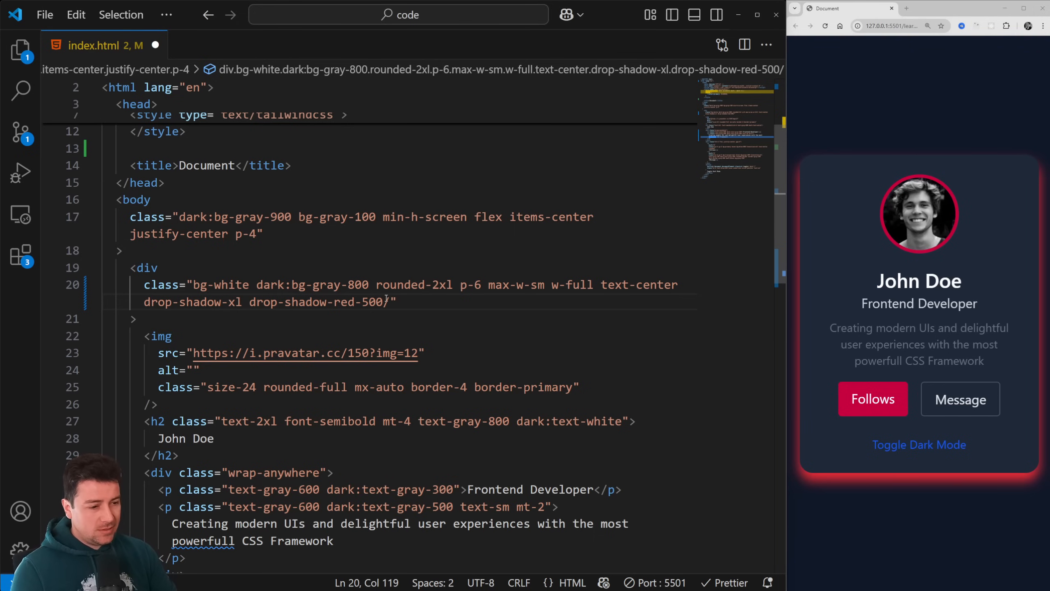
pyautogui.write('/10')
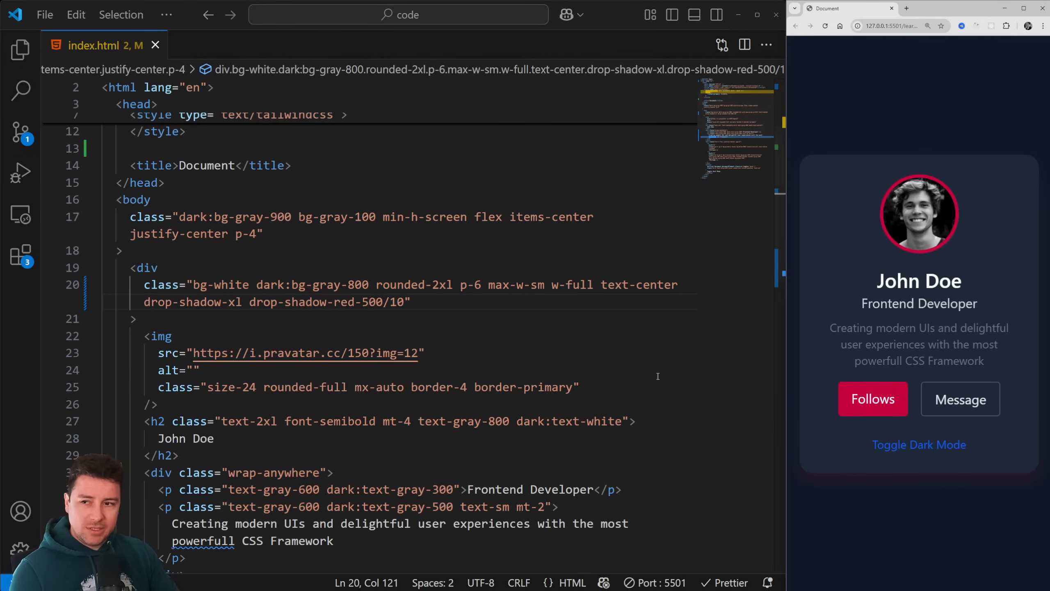
pyautogui.write('3')
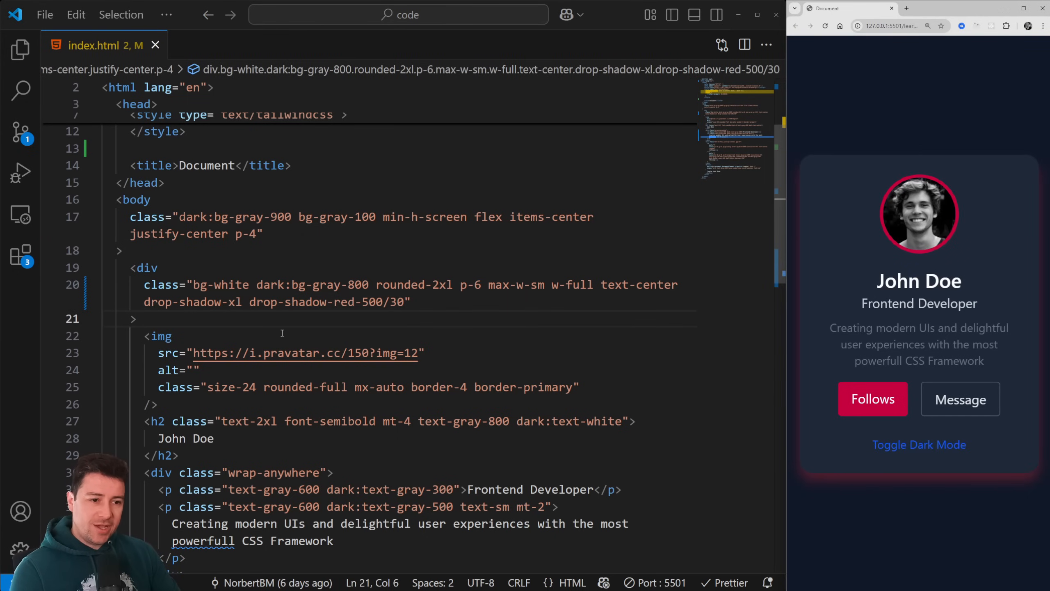
pyautogui.moveTo(919, 443)
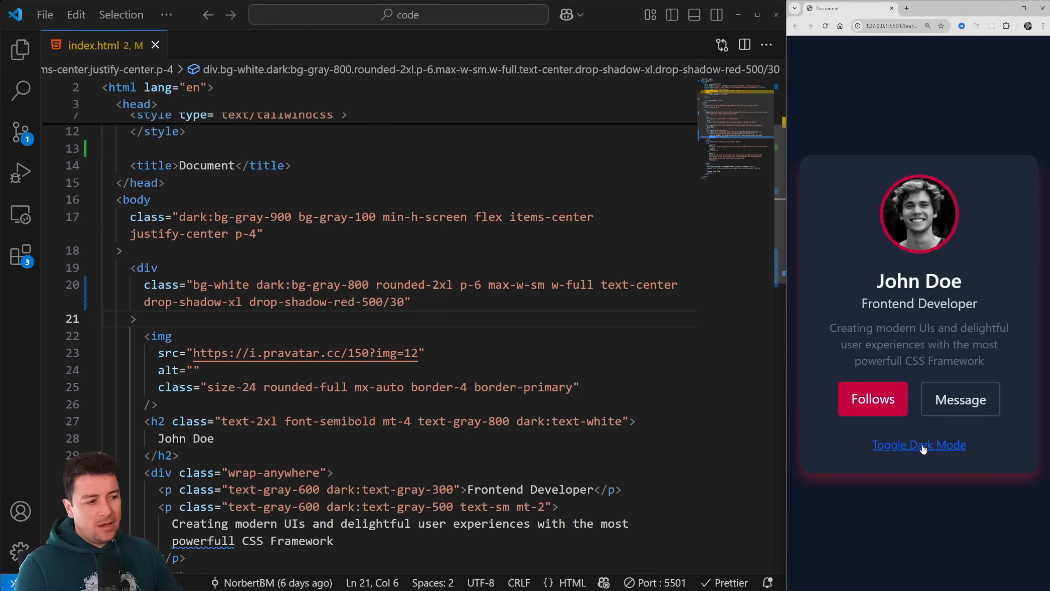
pyautogui.click(919, 444)
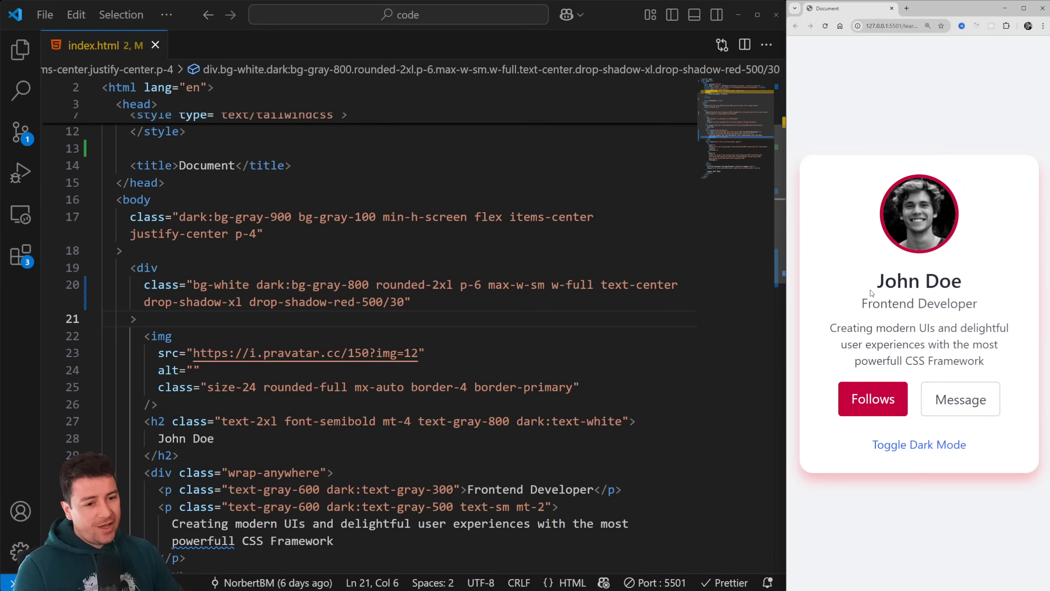
pyautogui.scroll(-3)
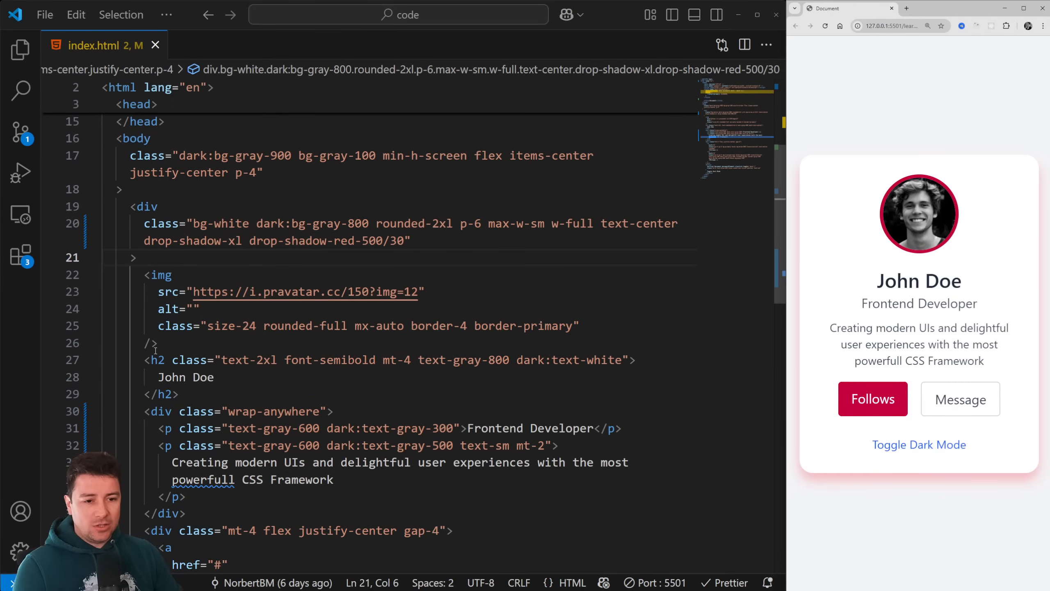
# Add text-shadow-lg and text-shadow-red-100 to the John Doe h2 after dark:text-white.
pyautogui.click(627, 360)
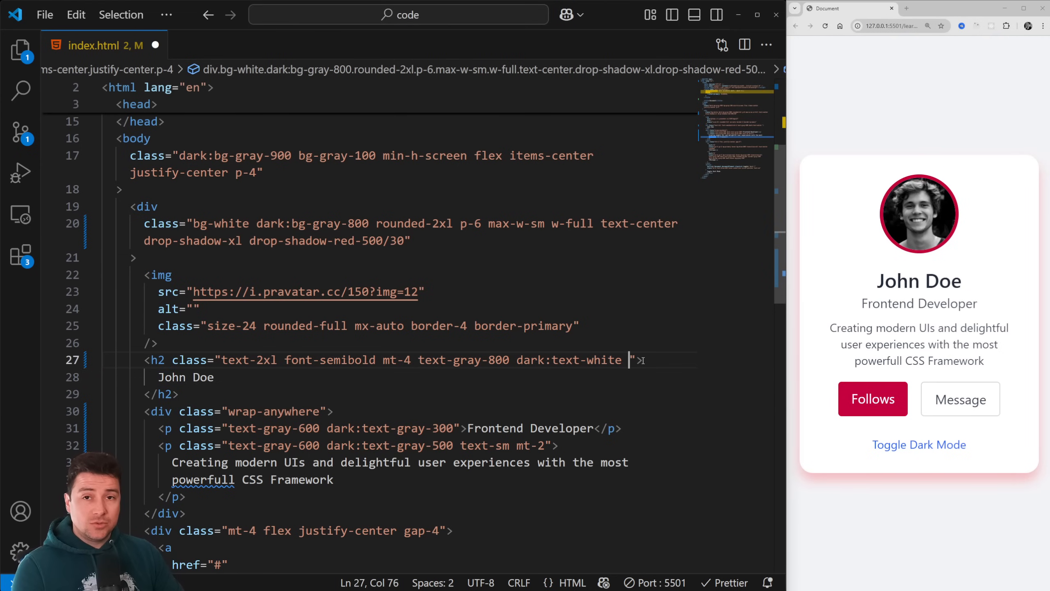
pyautogui.write('text-0')
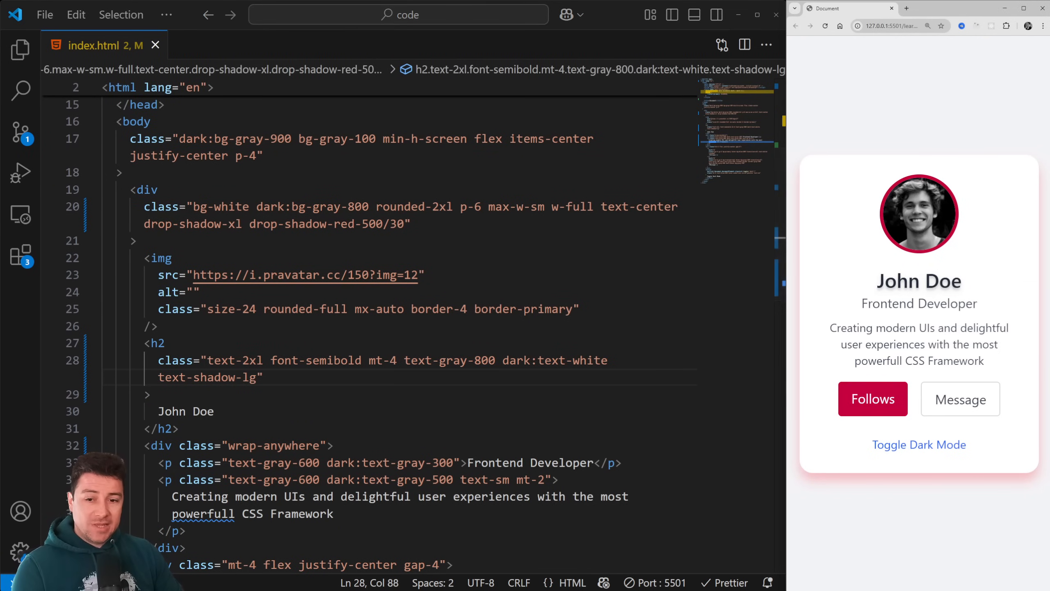
pyautogui.click(158, 326)
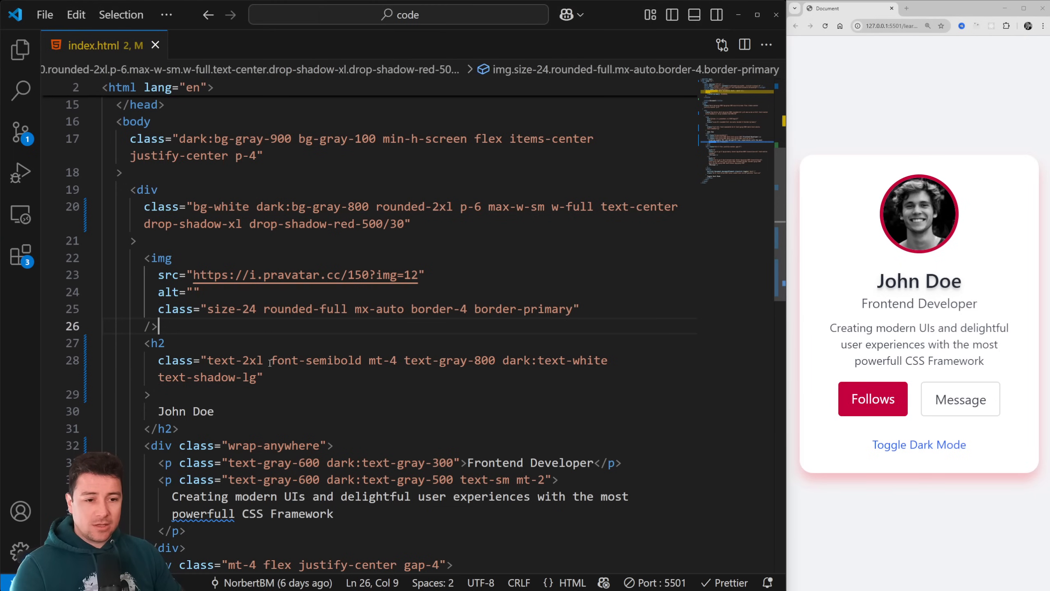
pyautogui.write('text-shadow-red-')
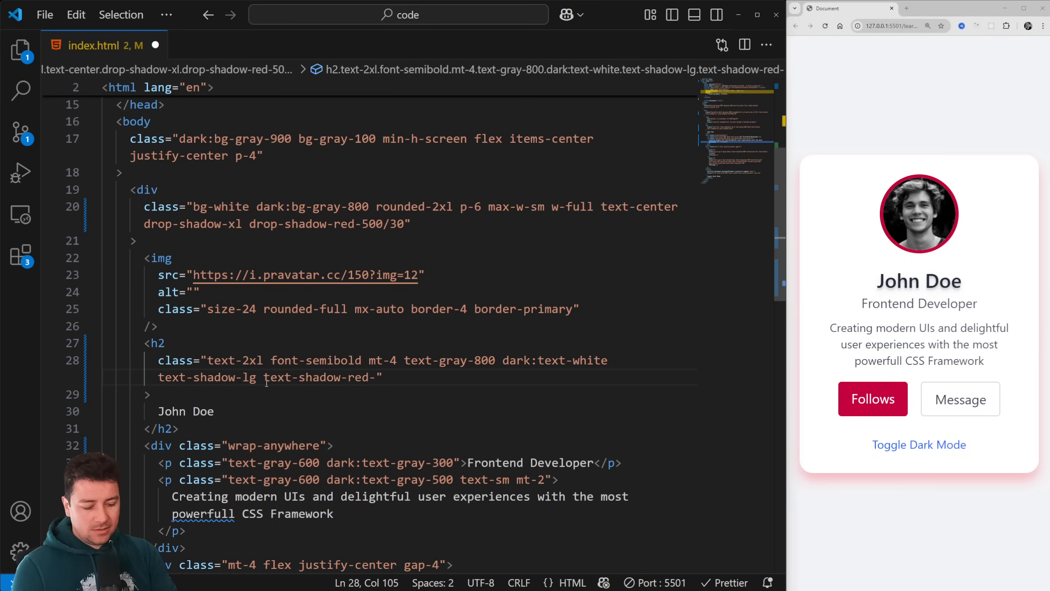
pyautogui.write('200')
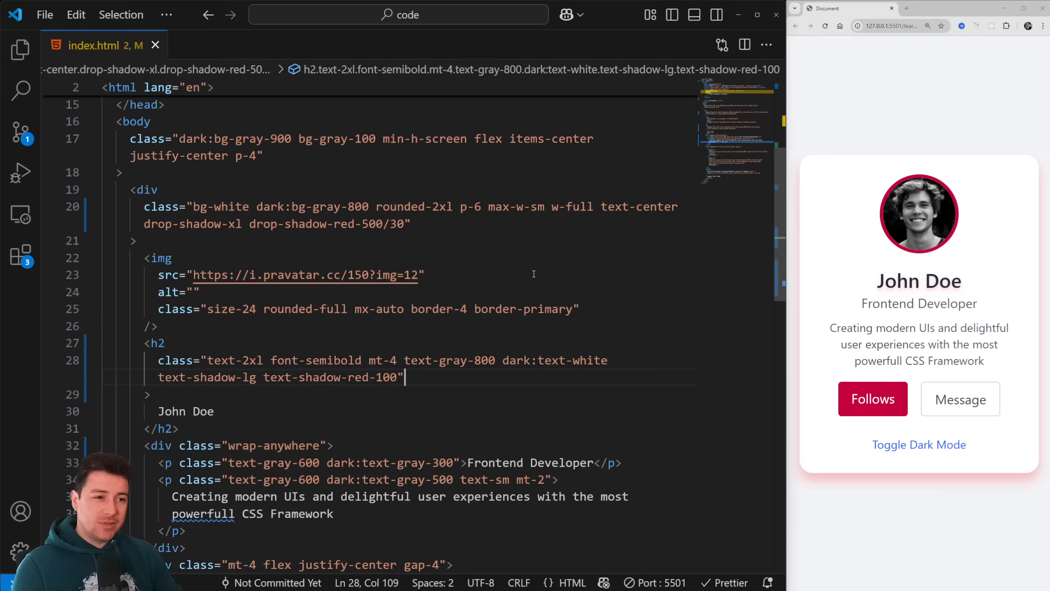
pyautogui.moveTo(909, 242)
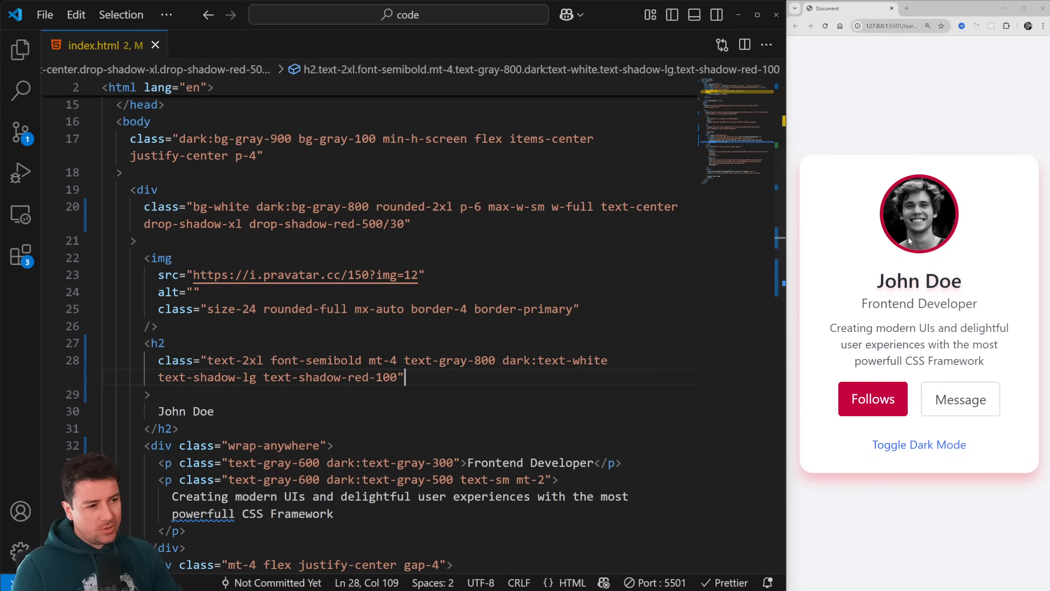
pyautogui.scroll(-3)
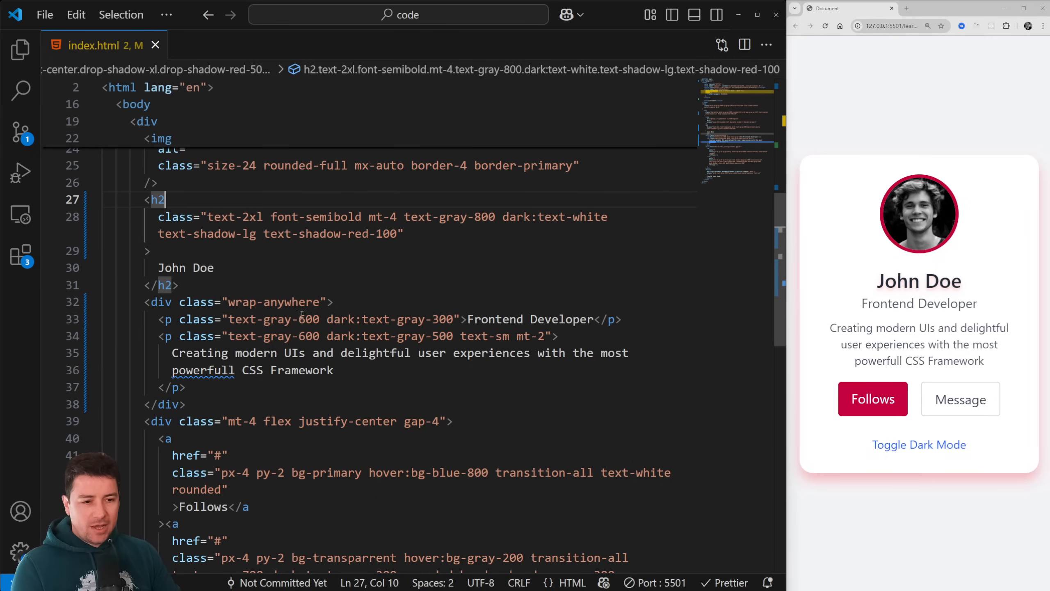
pyautogui.scroll(3)
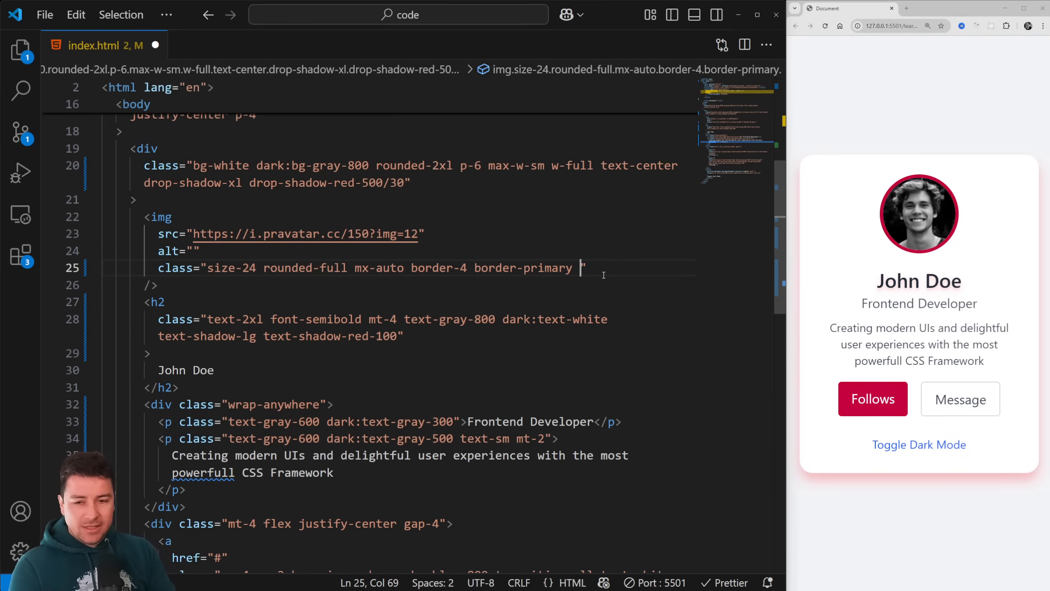
# Add mask-b-from-20% and mask-b-from-80% to the avatar img and view the card in dark mode.
pyautogui.write('mas')
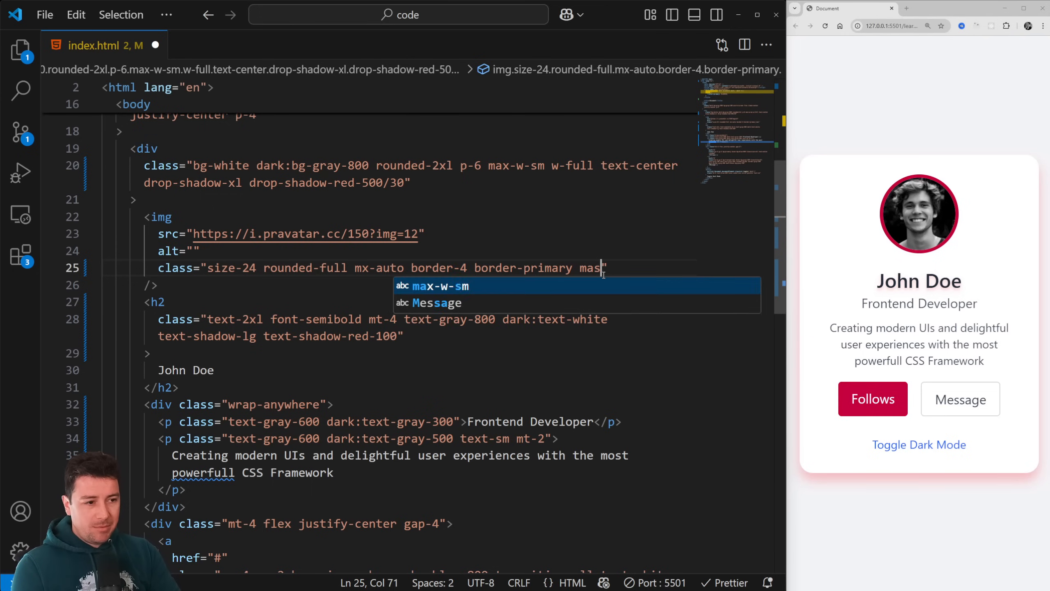
pyautogui.write('k-')
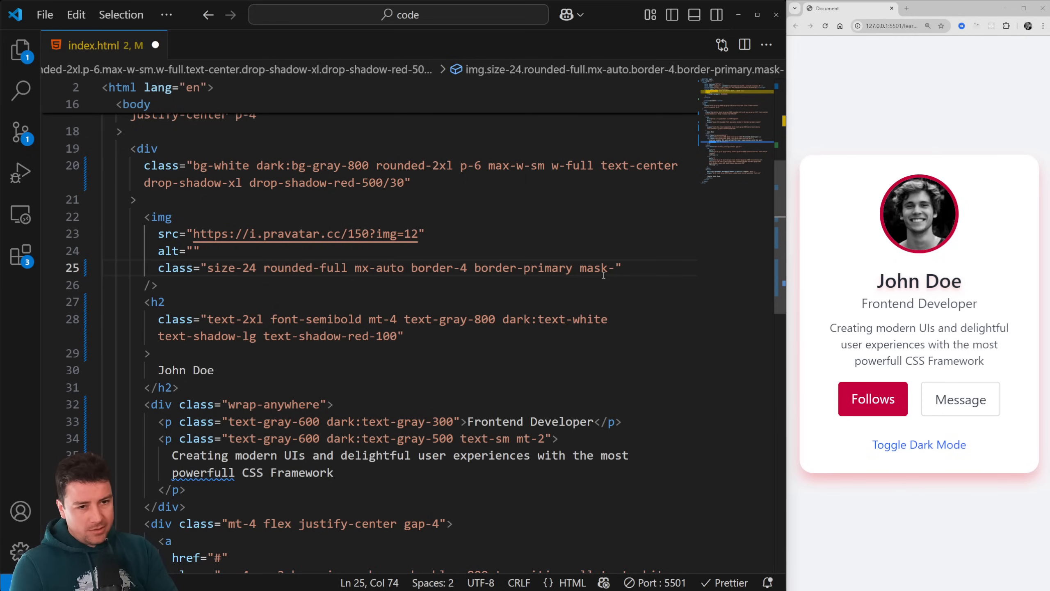
pyautogui.write('b')
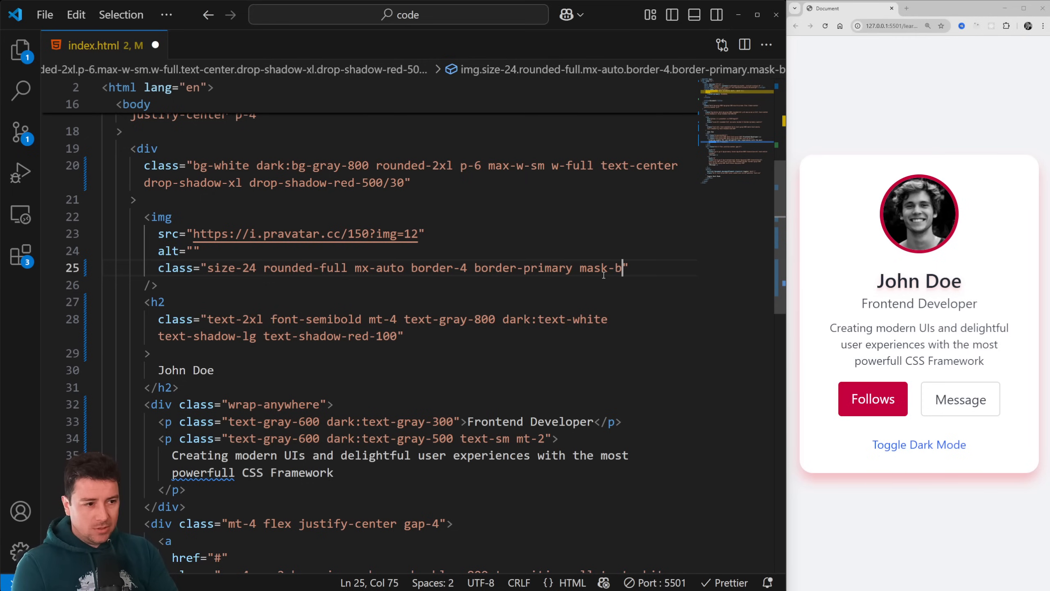
pyautogui.write('0')
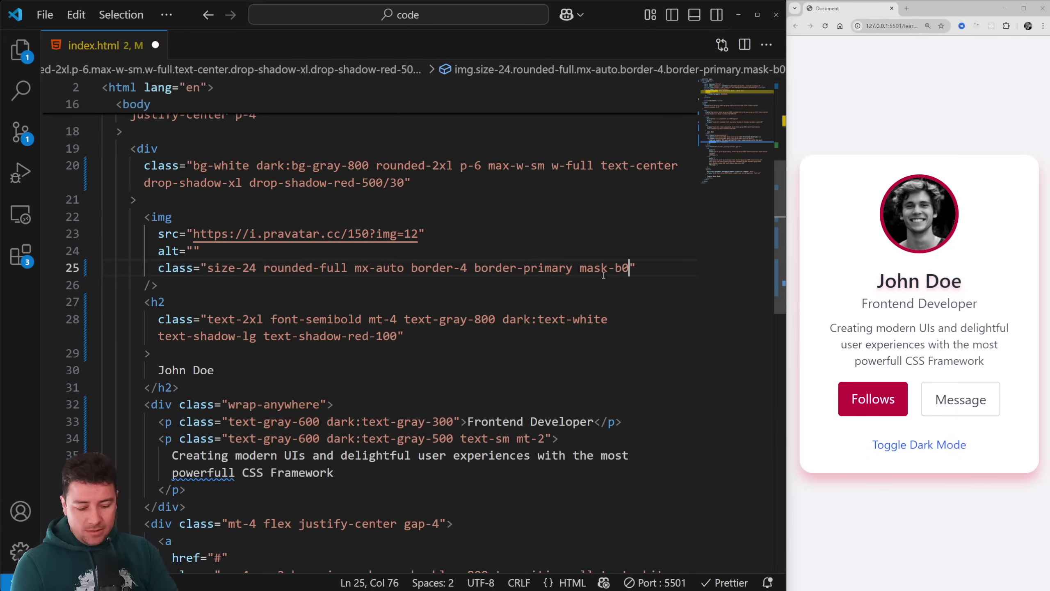
pyautogui.press('Backspace')
pyautogui.write('-from-20% mask-b-from-80%')
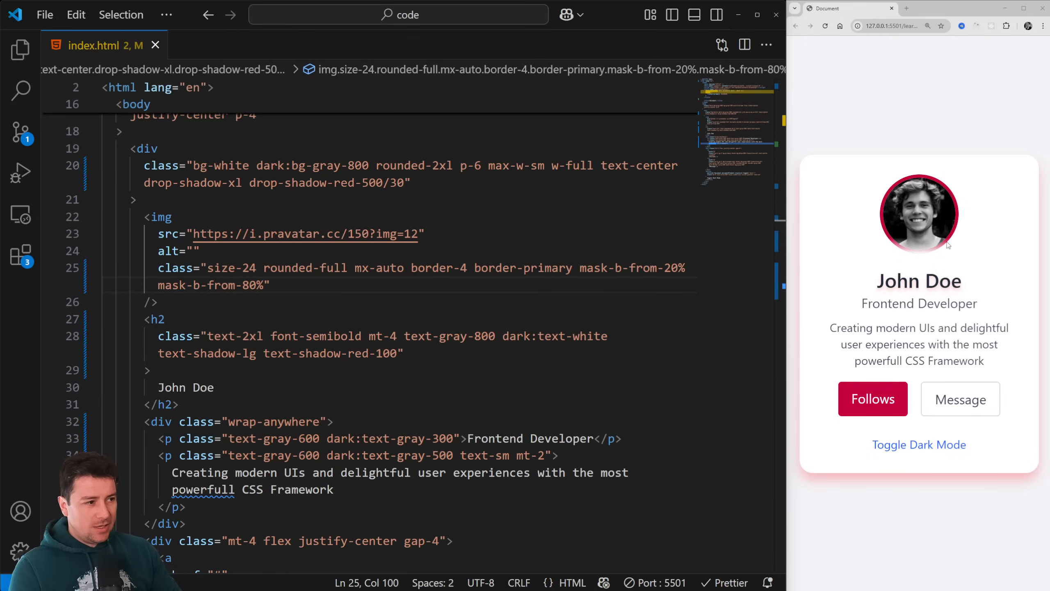
pyautogui.click(918, 444)
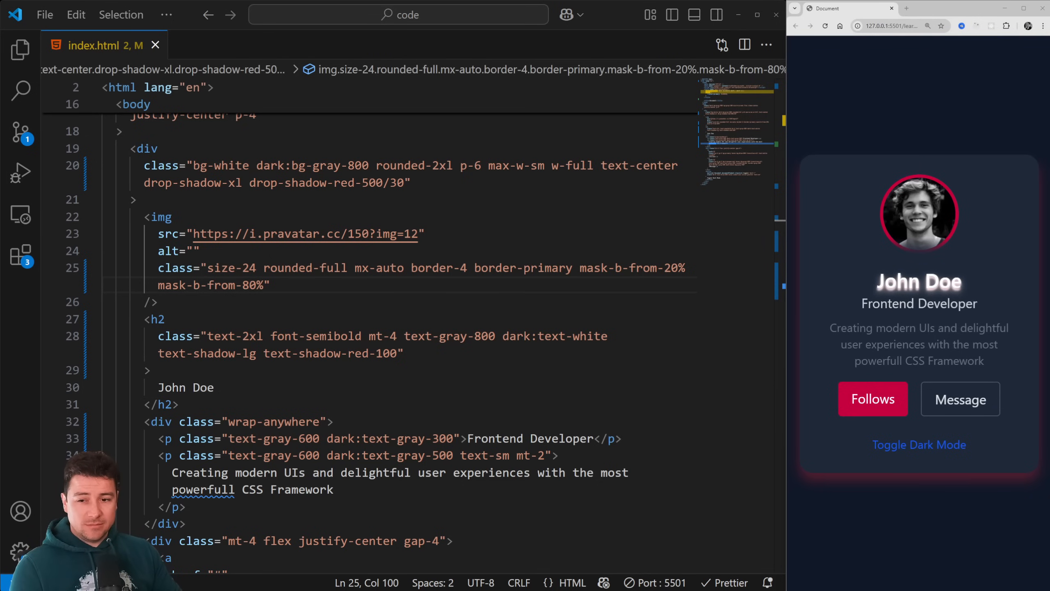
# Compare the avatar's radial mask in light and dark mode, then return to the h2 classes.
pyautogui.click(402, 353)
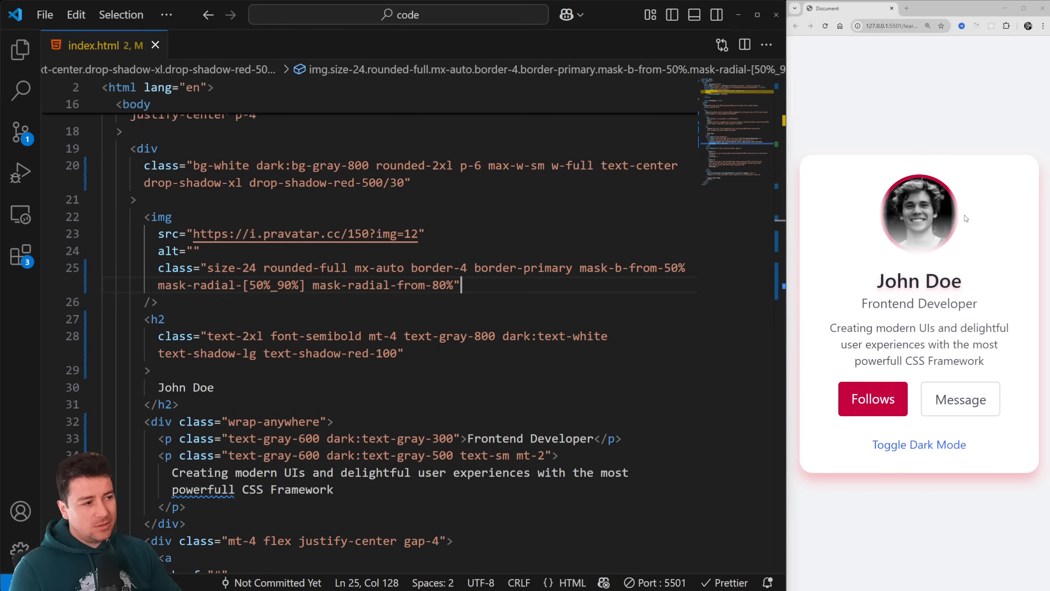
pyautogui.click(919, 444)
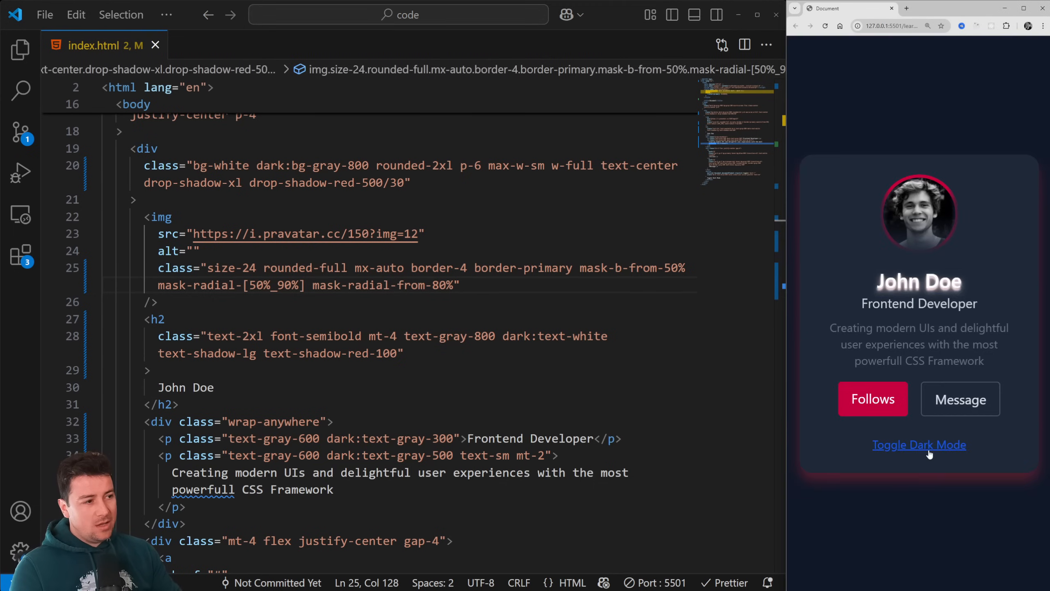
pyautogui.moveTo(978, 285)
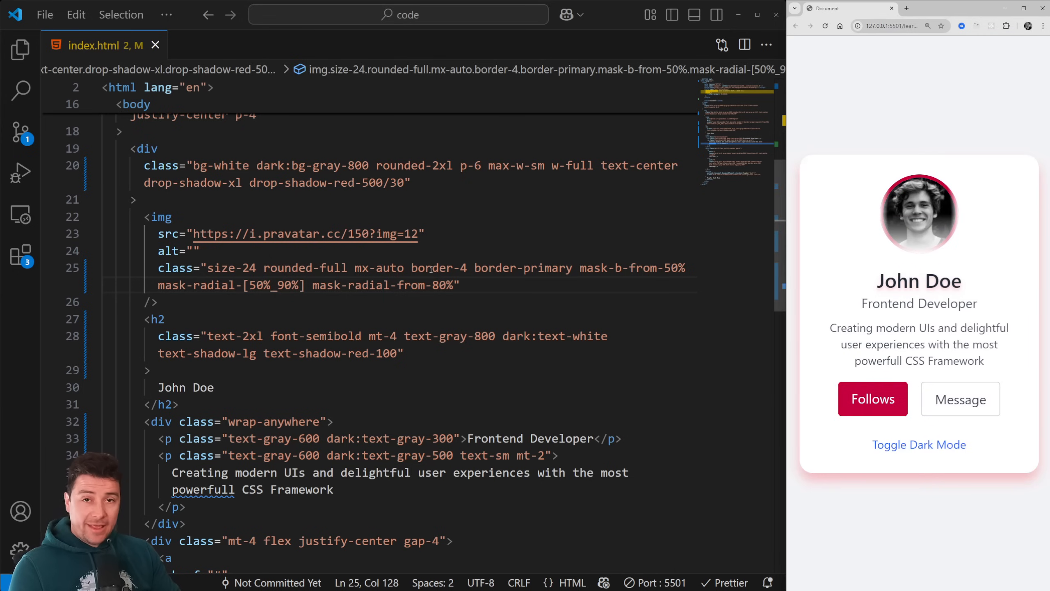
pyautogui.click(405, 353)
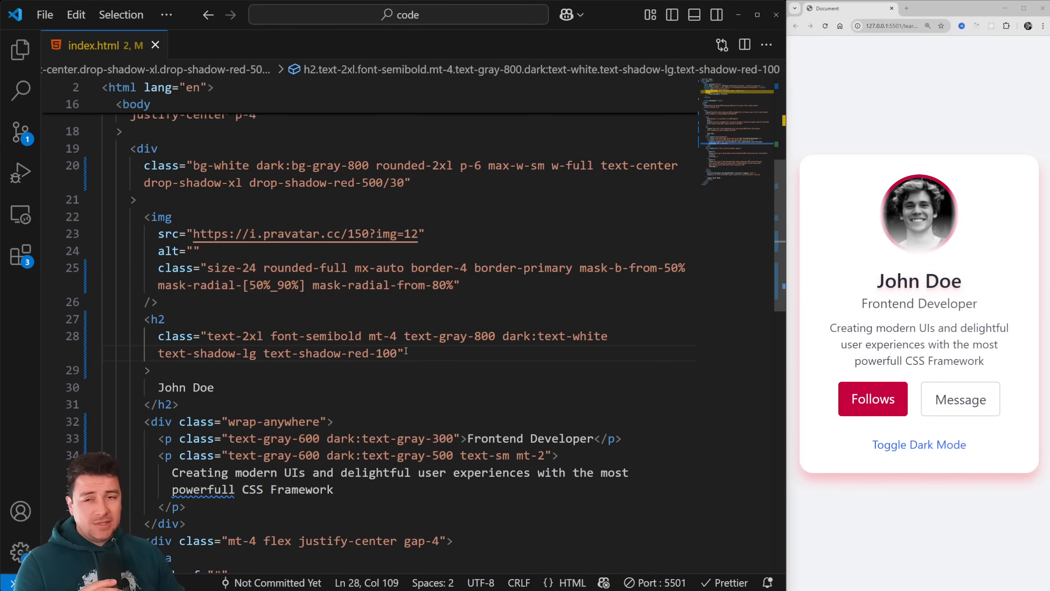